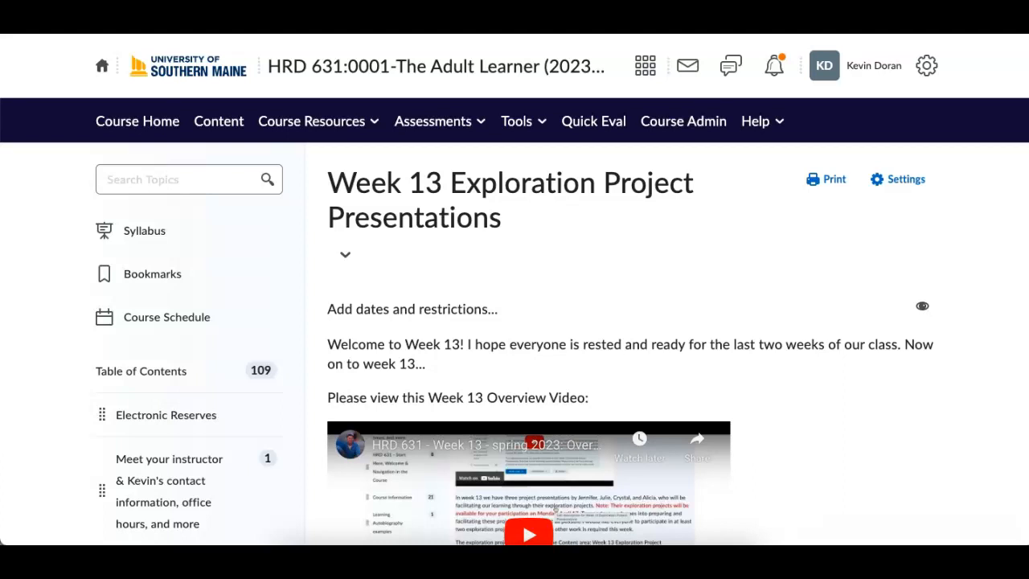
{"action": "scroll", "scroll_direction": "down", "scroll_amount": 3}
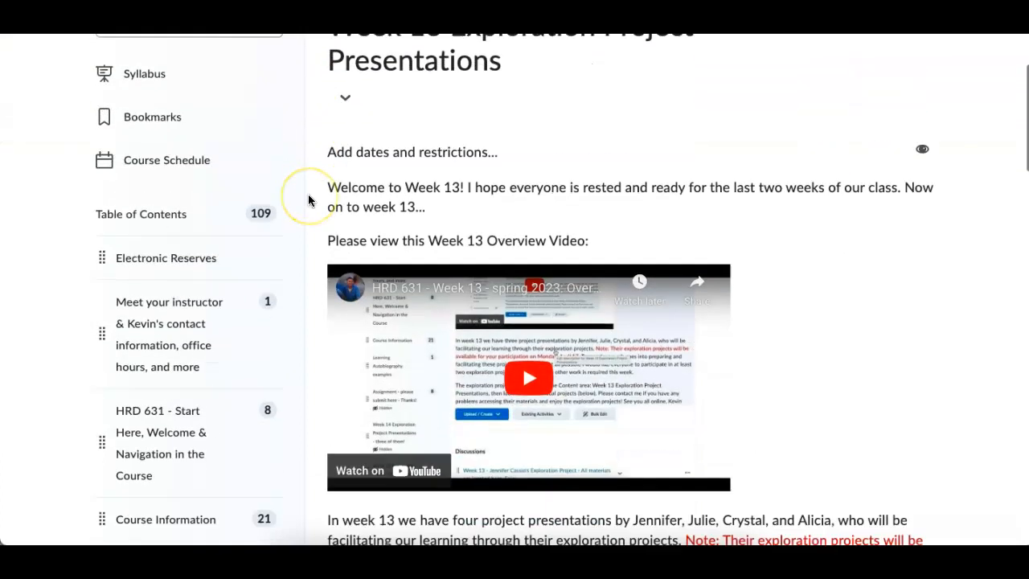
{"action": "scroll", "scroll_direction": "down", "scroll_amount": 3}
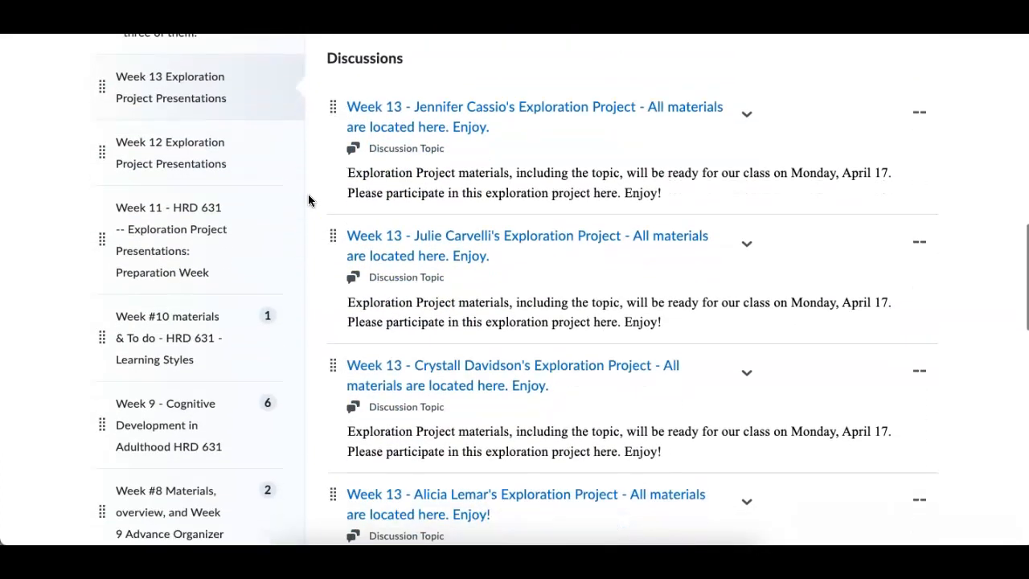
{"action": "scroll", "scroll_direction": "down", "scroll_amount": 3}
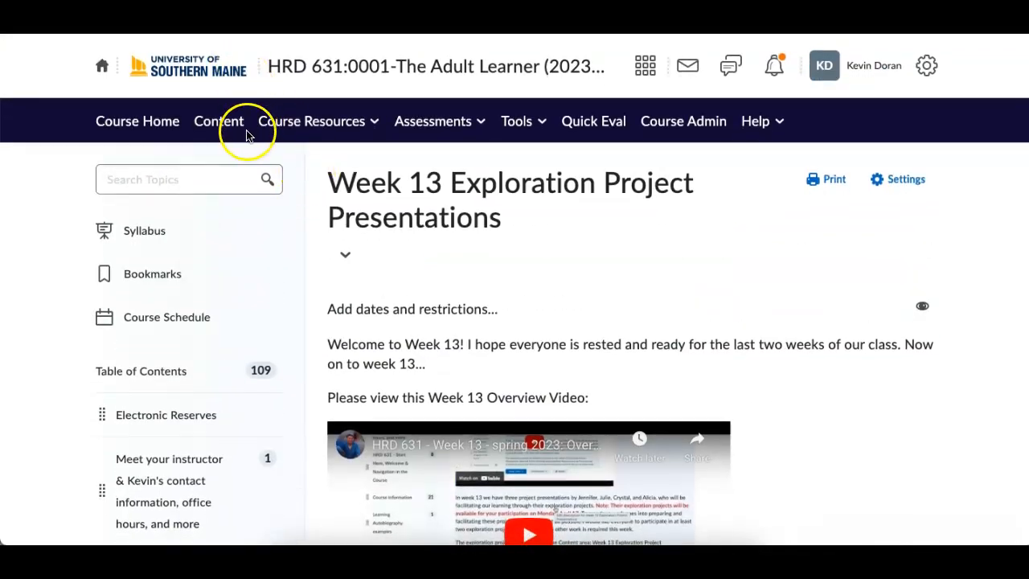
{"action": "mouse_move", "coordinate": [219, 121]}
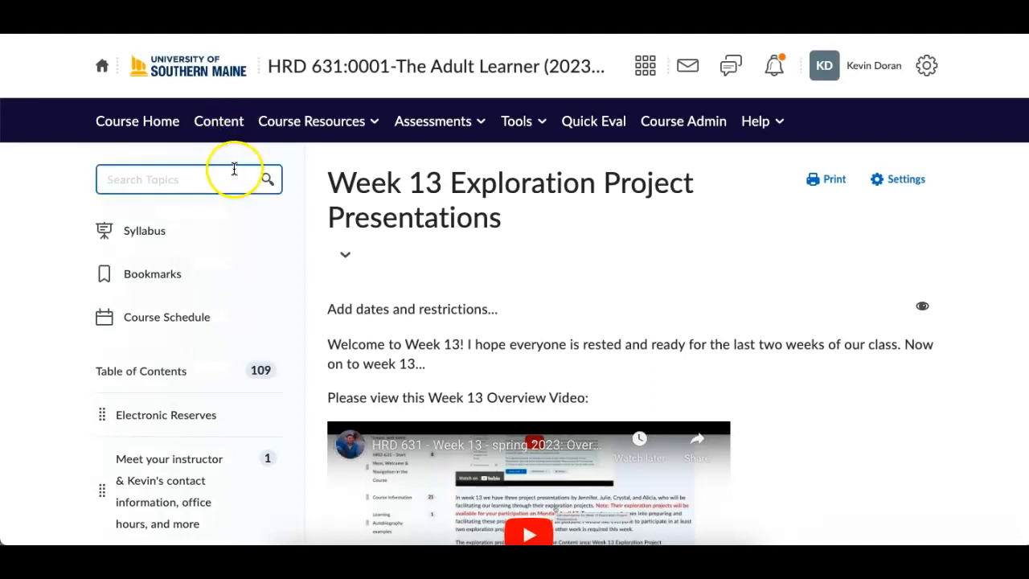
{"action": "scroll", "scroll_direction": "down", "scroll_amount": 3}
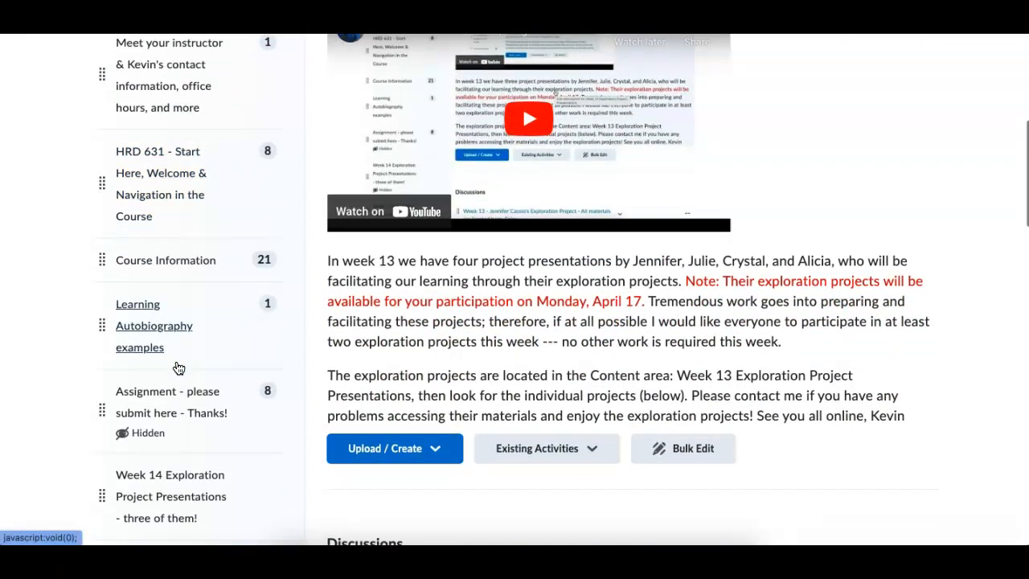
{"action": "scroll", "scroll_direction": "down", "scroll_amount": 3}
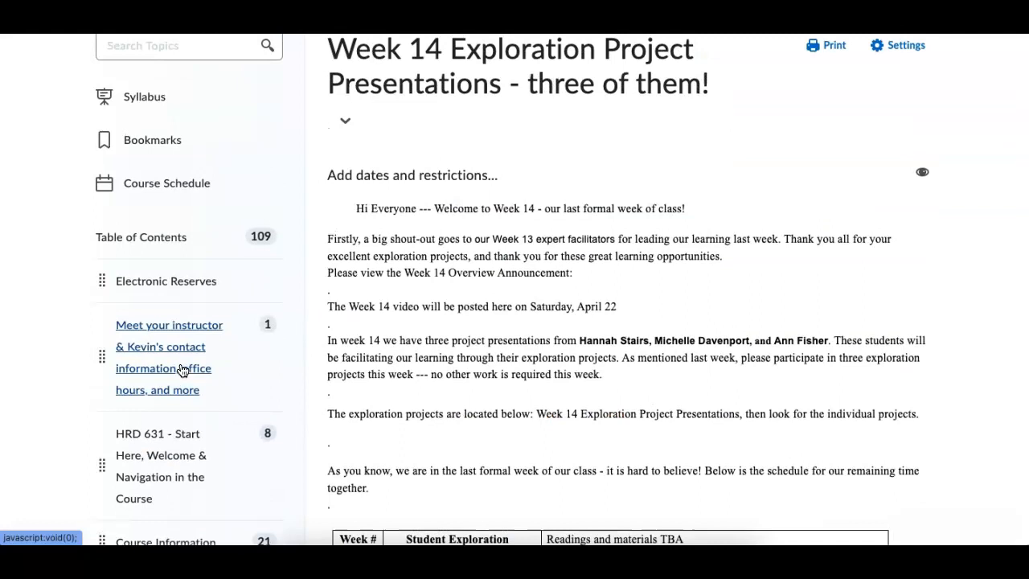
{"action": "scroll", "scroll_direction": "down", "scroll_amount": 3}
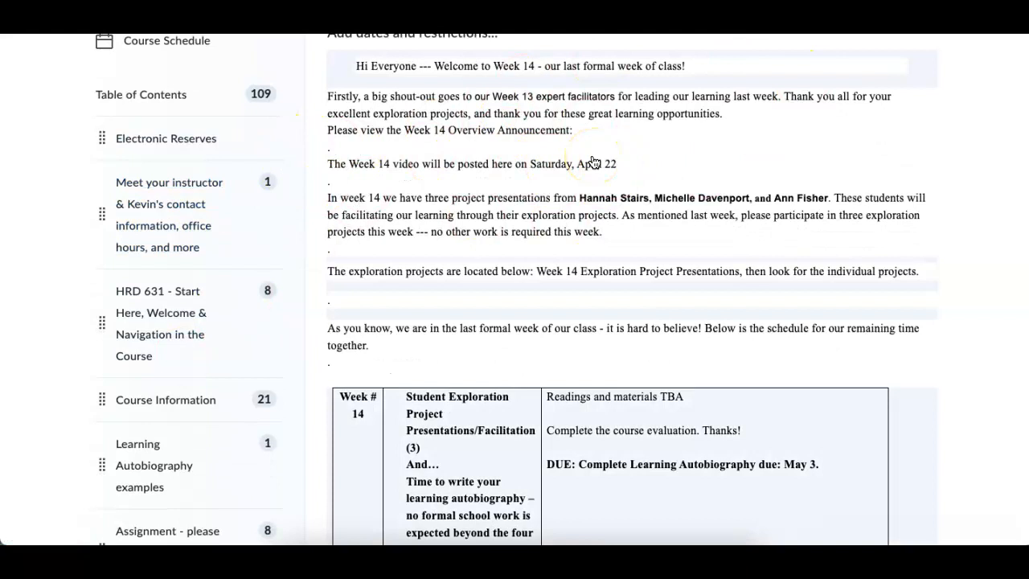
{"action": "scroll", "scroll_direction": "down", "scroll_amount": 3}
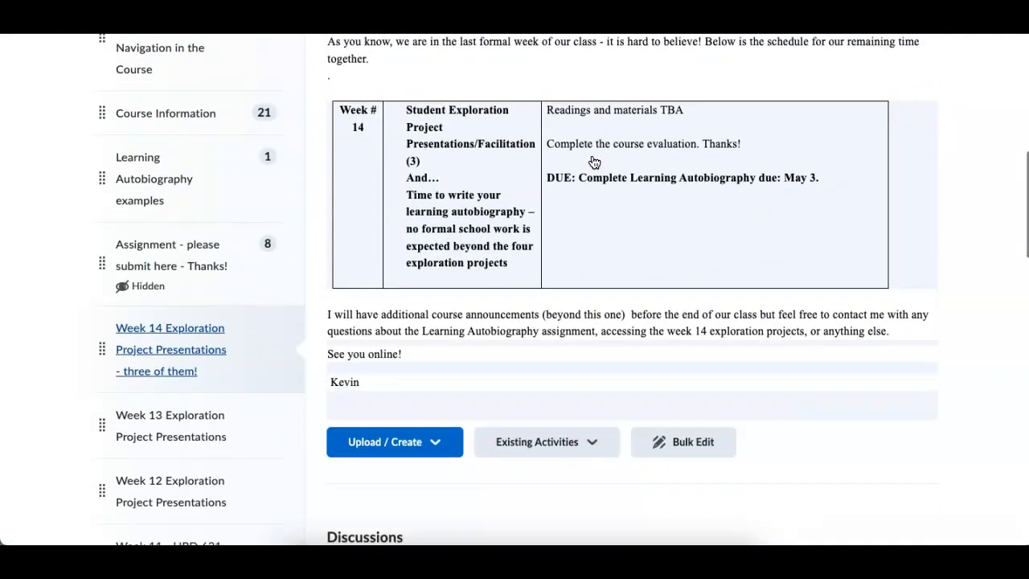
{"action": "scroll", "scroll_direction": "down", "scroll_amount": 3}
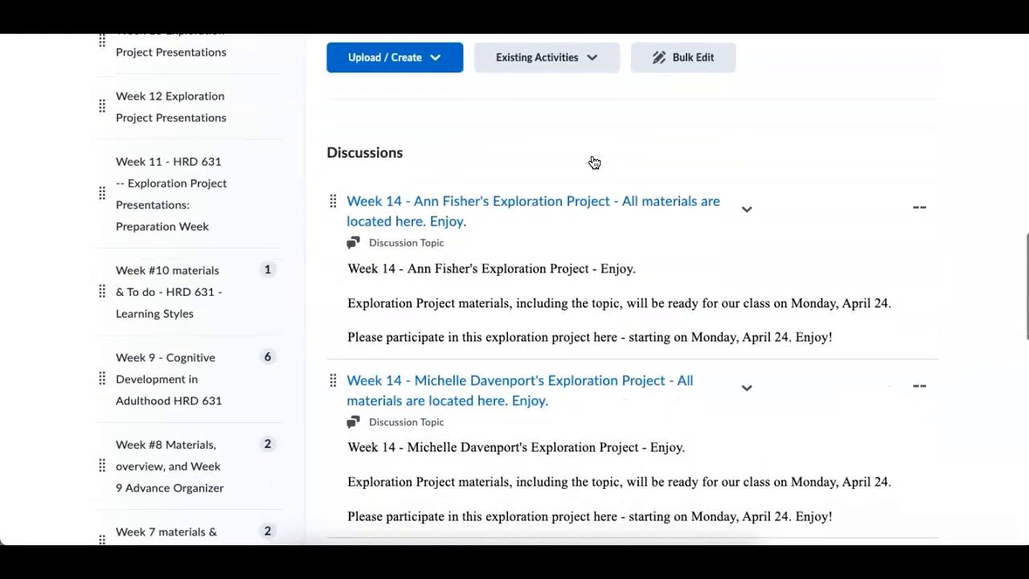
{"action": "scroll", "scroll_direction": "down", "scroll_amount": 3}
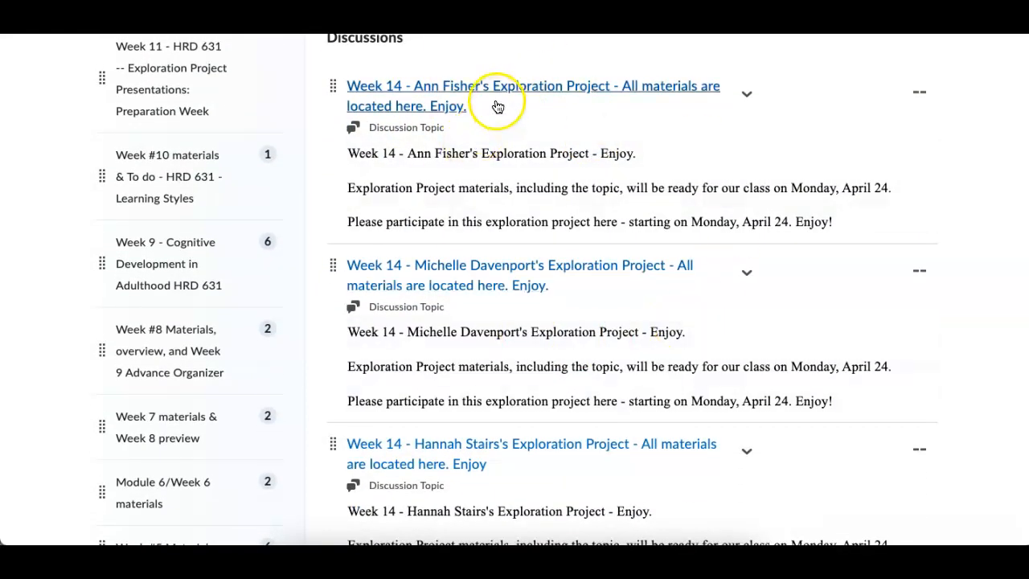
{"action": "scroll", "scroll_direction": "down", "scroll_amount": 3}
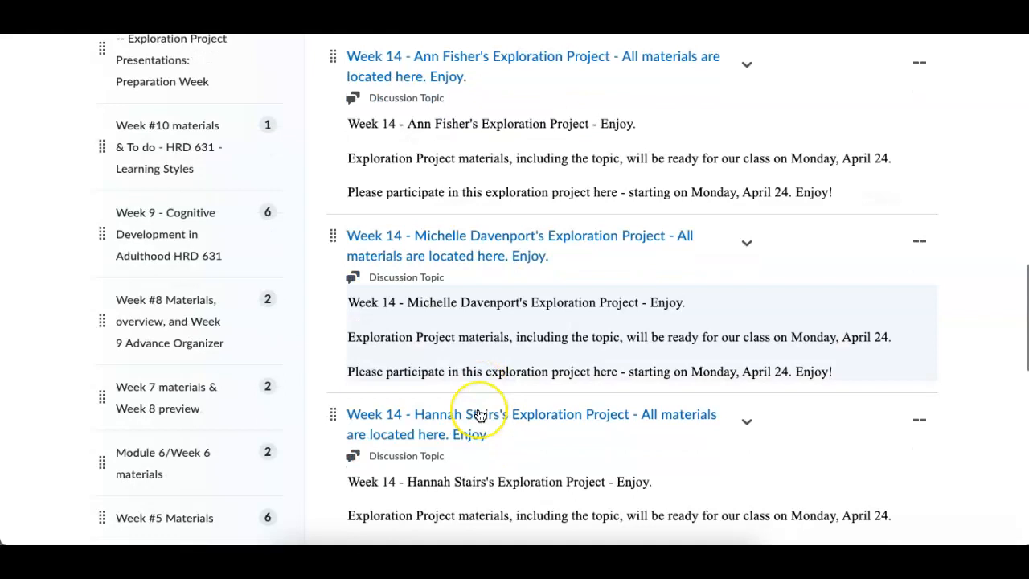
{"action": "scroll", "scroll_direction": "down", "scroll_amount": 3}
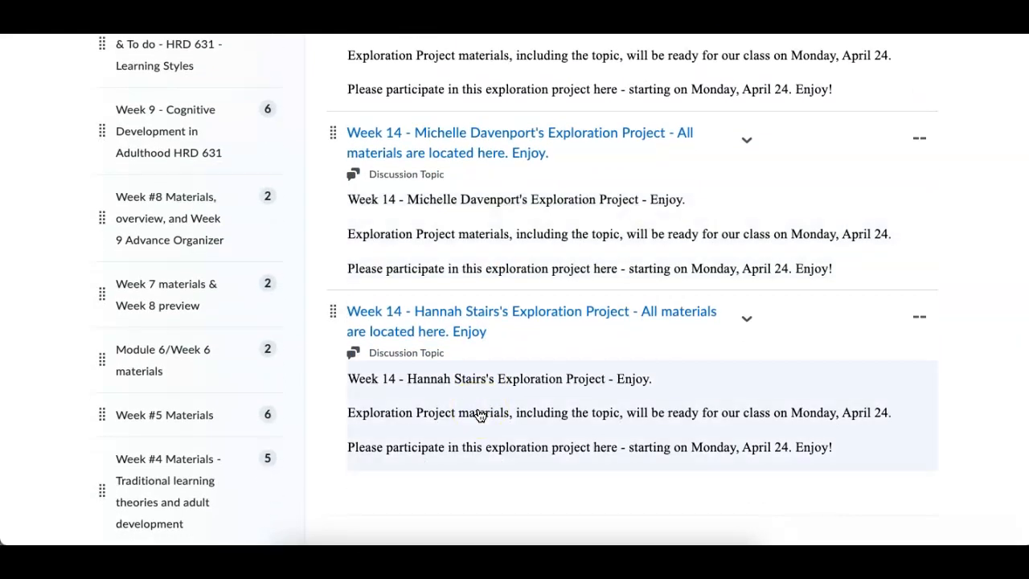
{"action": "mouse_move", "coordinate": [480, 415]}
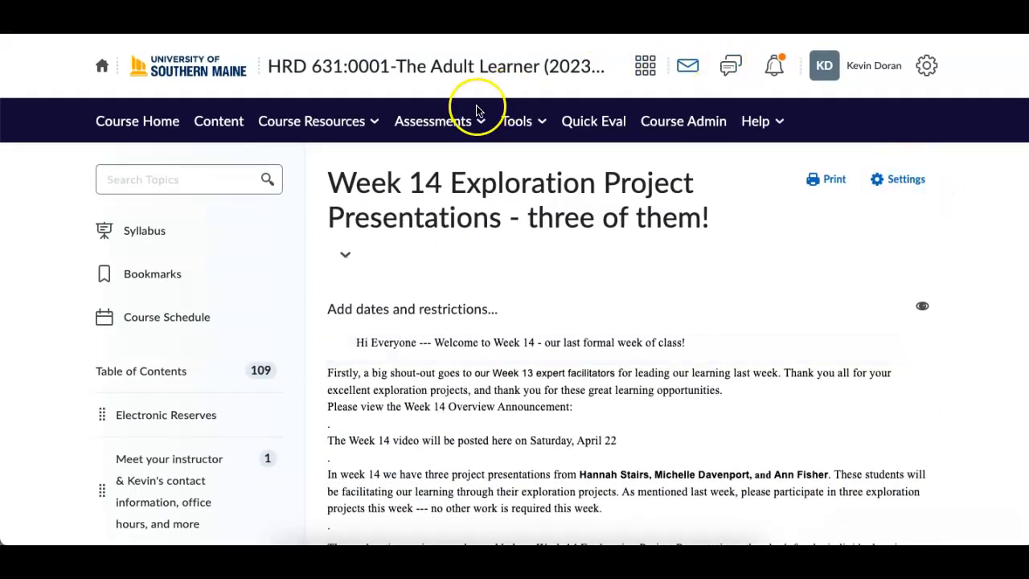
Show the Assignments list with completion counts and due dates, including the Learning Autobiography due May 3.
{"action": "left_click", "coordinate": [433, 121]}
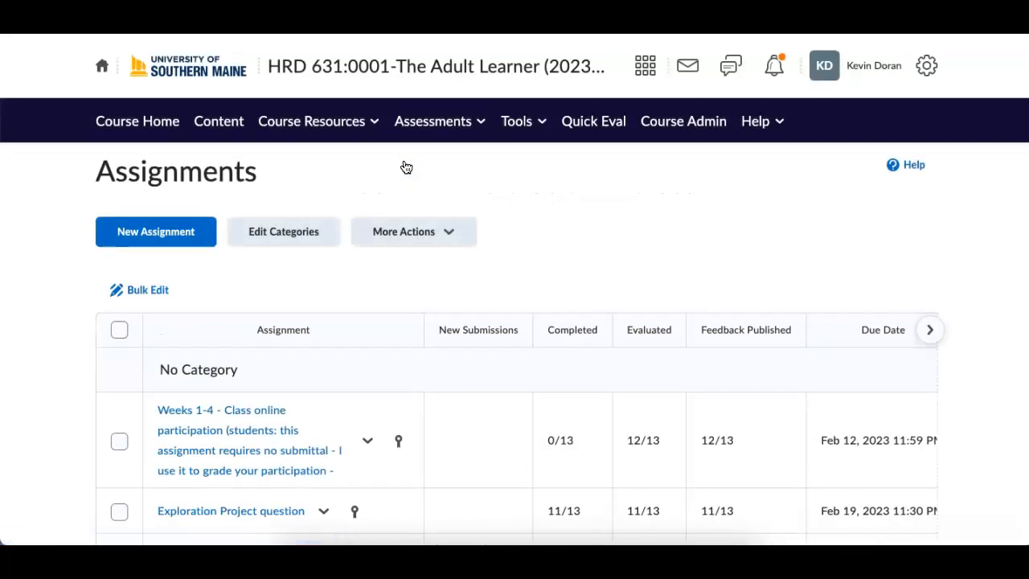
{"action": "scroll", "scroll_direction": "down", "scroll_amount": 3}
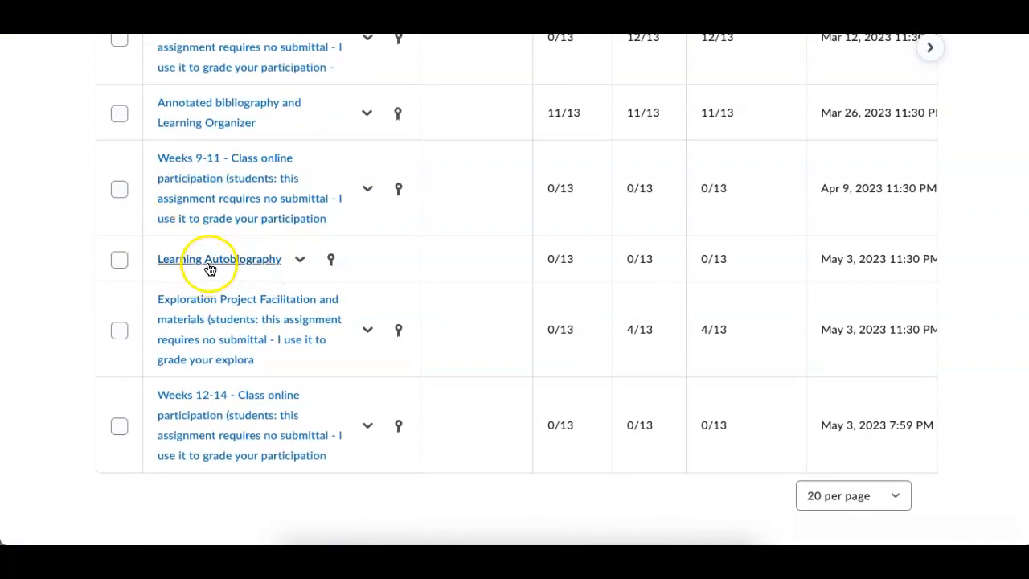
{"action": "mouse_move", "coordinate": [910, 259]}
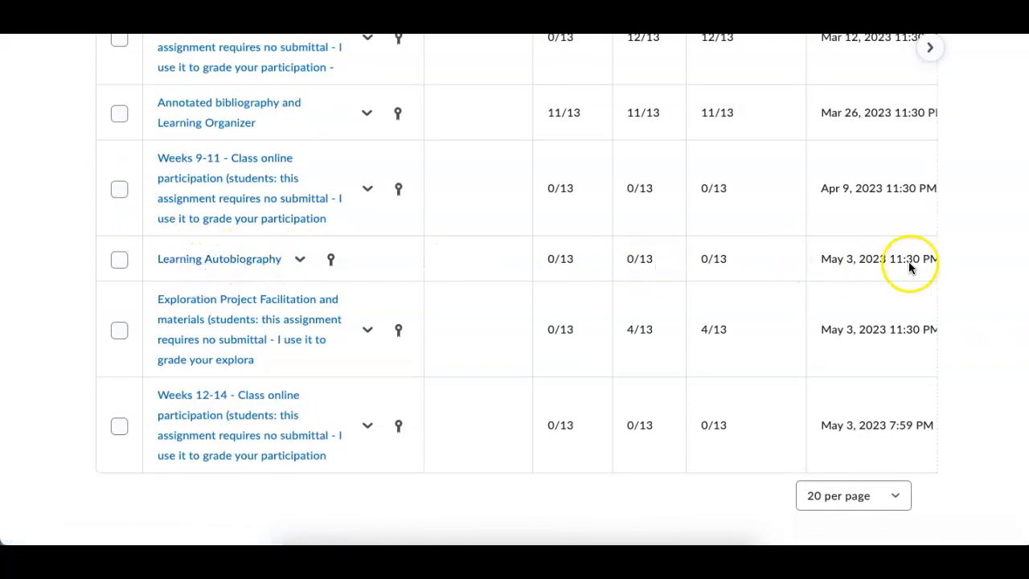
{"action": "mouse_move", "coordinate": [909, 270]}
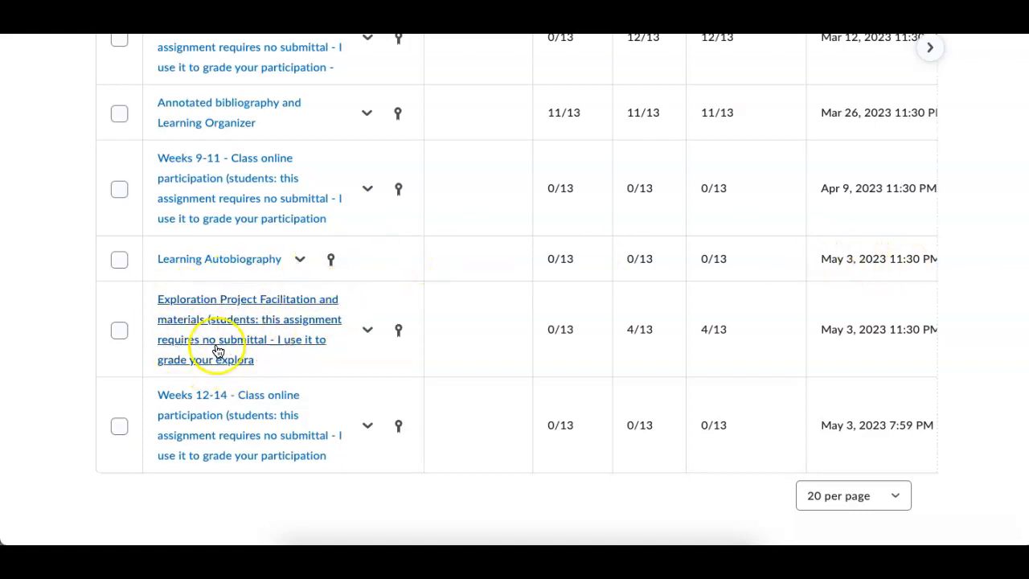
{"action": "mouse_move", "coordinate": [393, 338]}
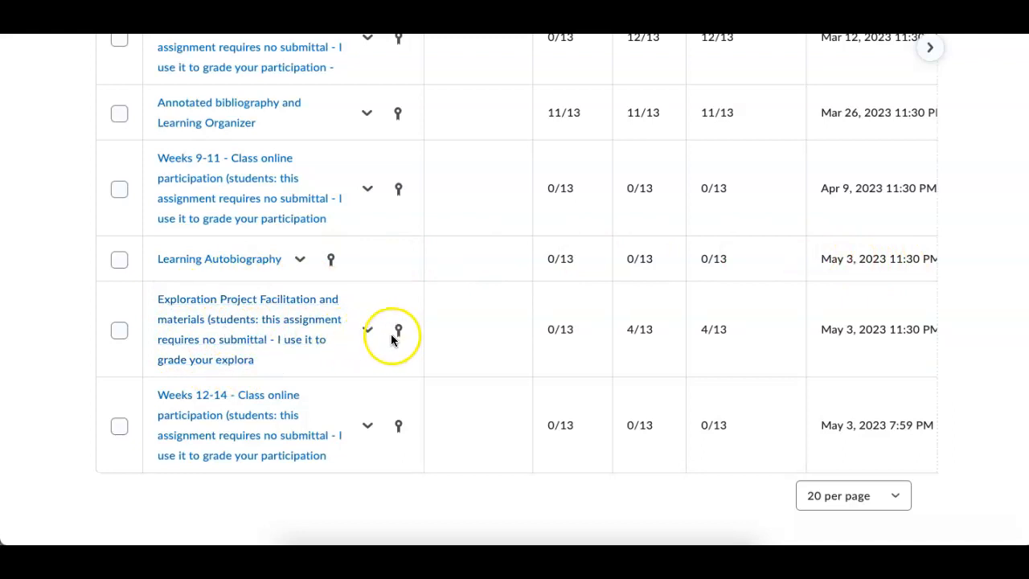
{"action": "mouse_move", "coordinate": [486, 346]}
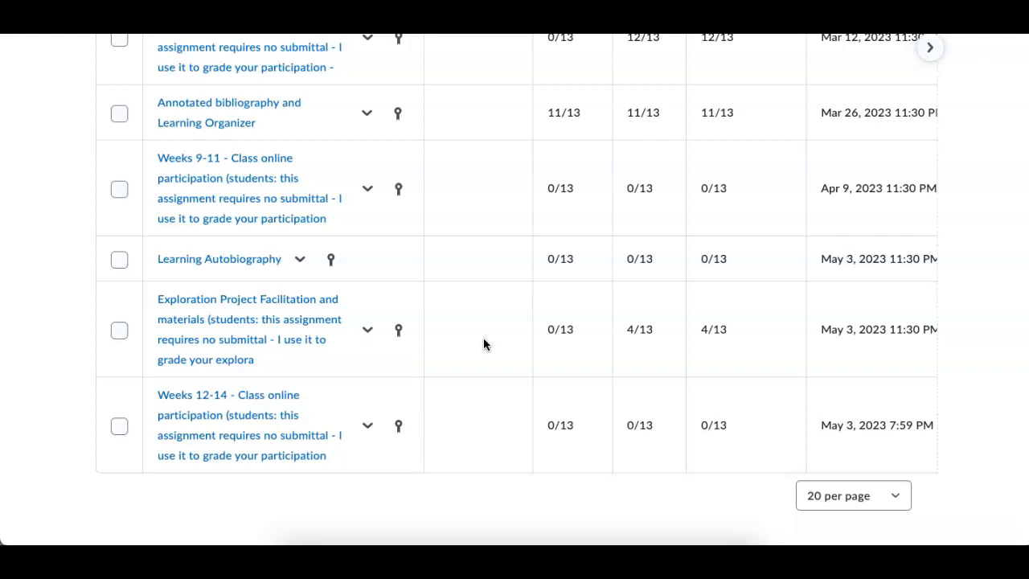
{"action": "mouse_move", "coordinate": [290, 338]}
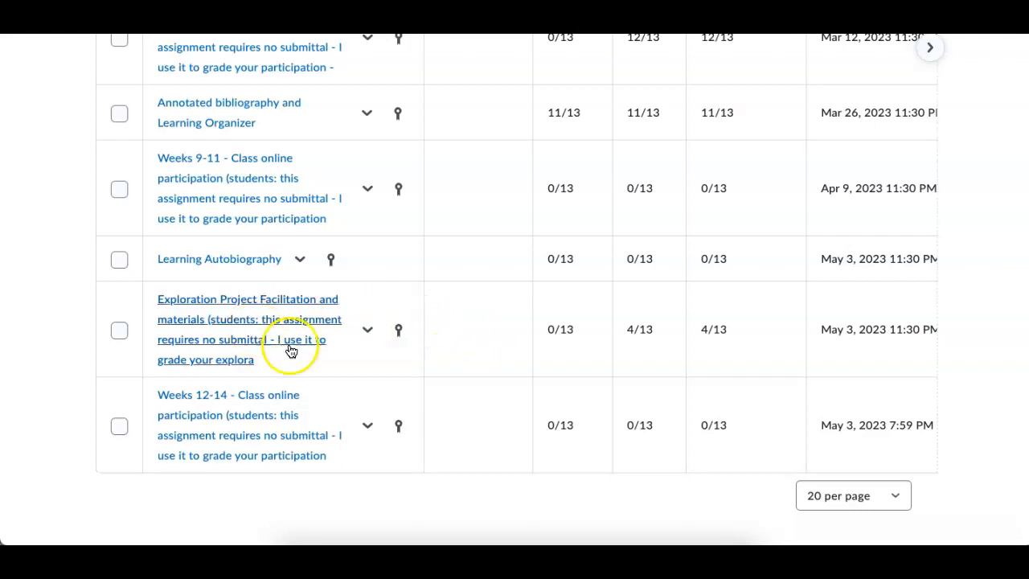
{"action": "mouse_move", "coordinate": [481, 314]}
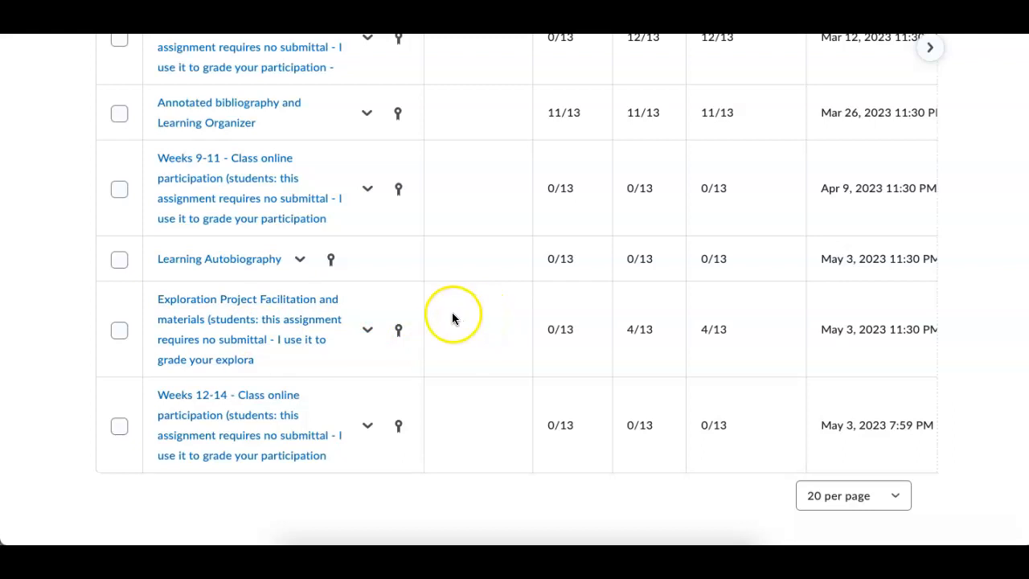
{"action": "mouse_move", "coordinate": [286, 313]}
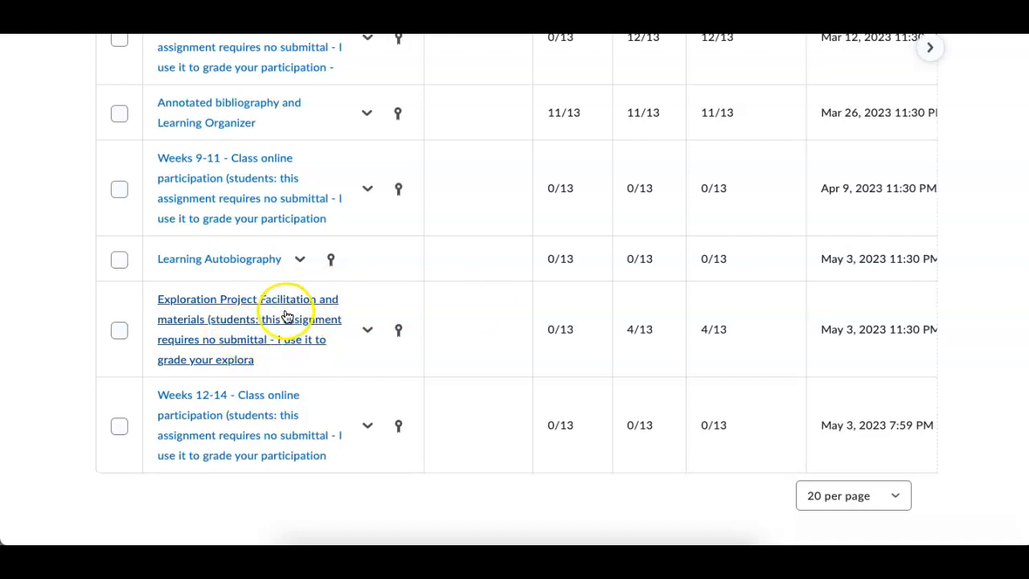
{"action": "mouse_move", "coordinate": [282, 314]}
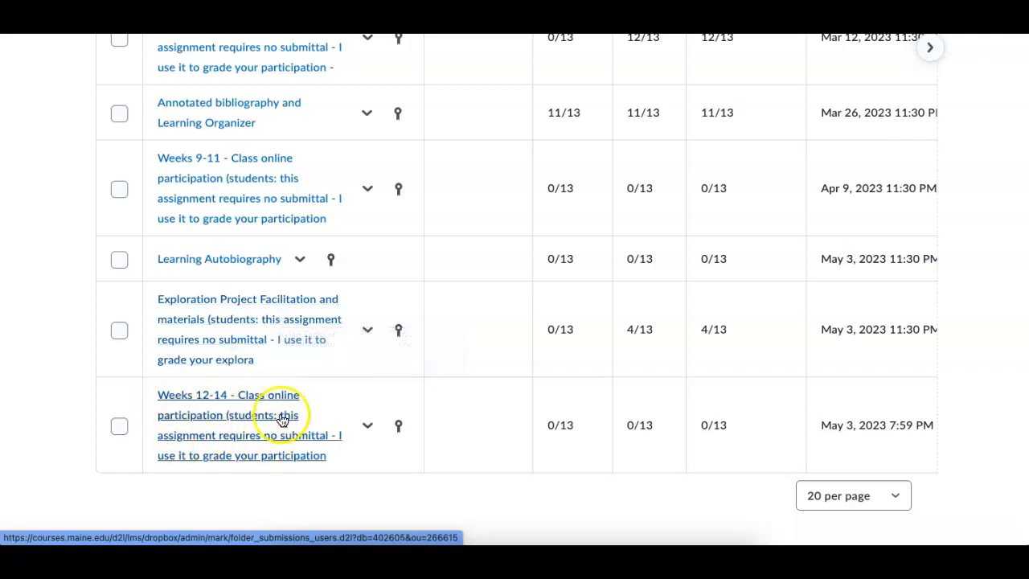
{"action": "mouse_move", "coordinate": [505, 418]}
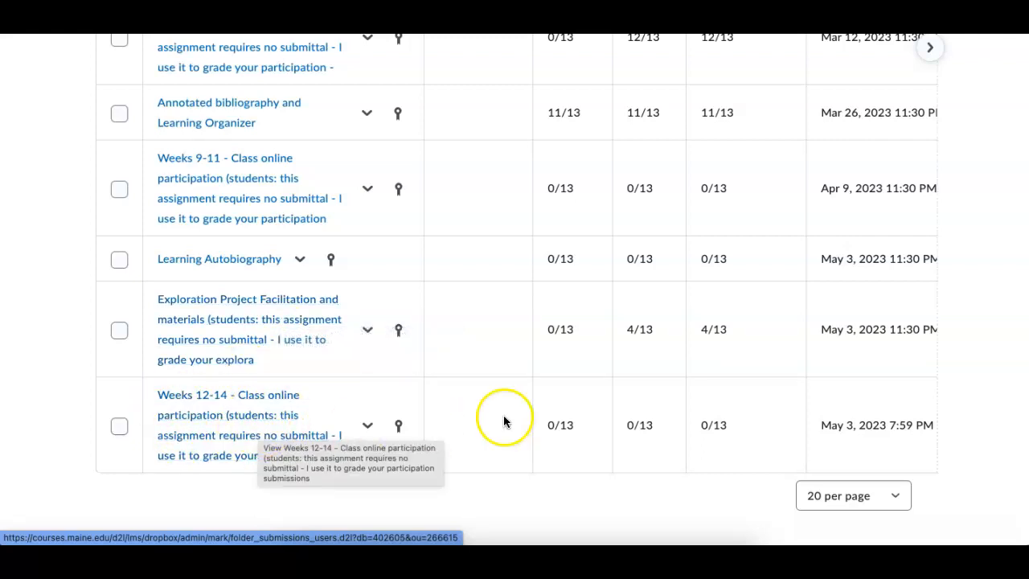